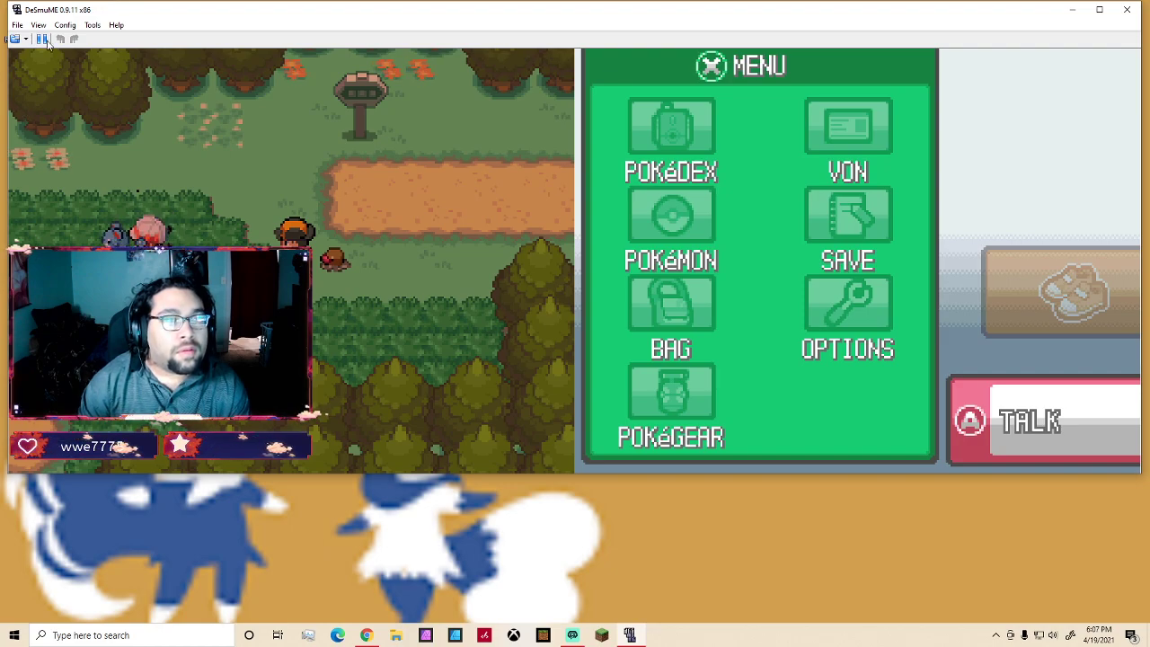
# Review the Control Config key mappings, confirm them, and return to the Config menu
pyautogui.click(65, 25)
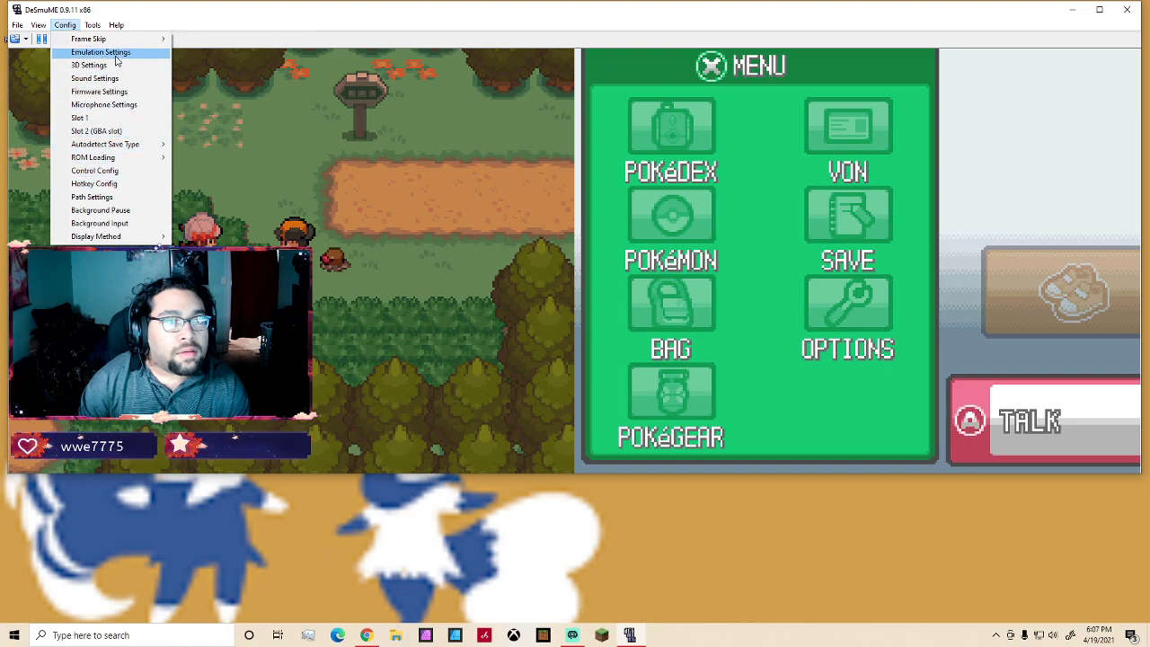
pyautogui.click(93, 171)
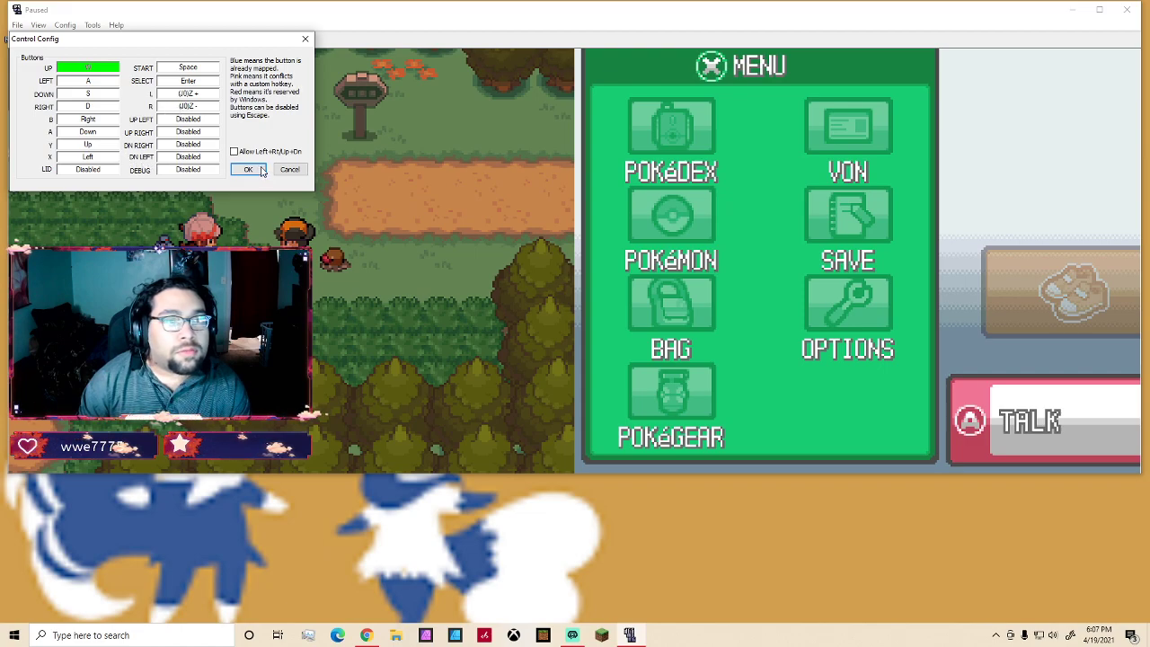
pyautogui.click(248, 169)
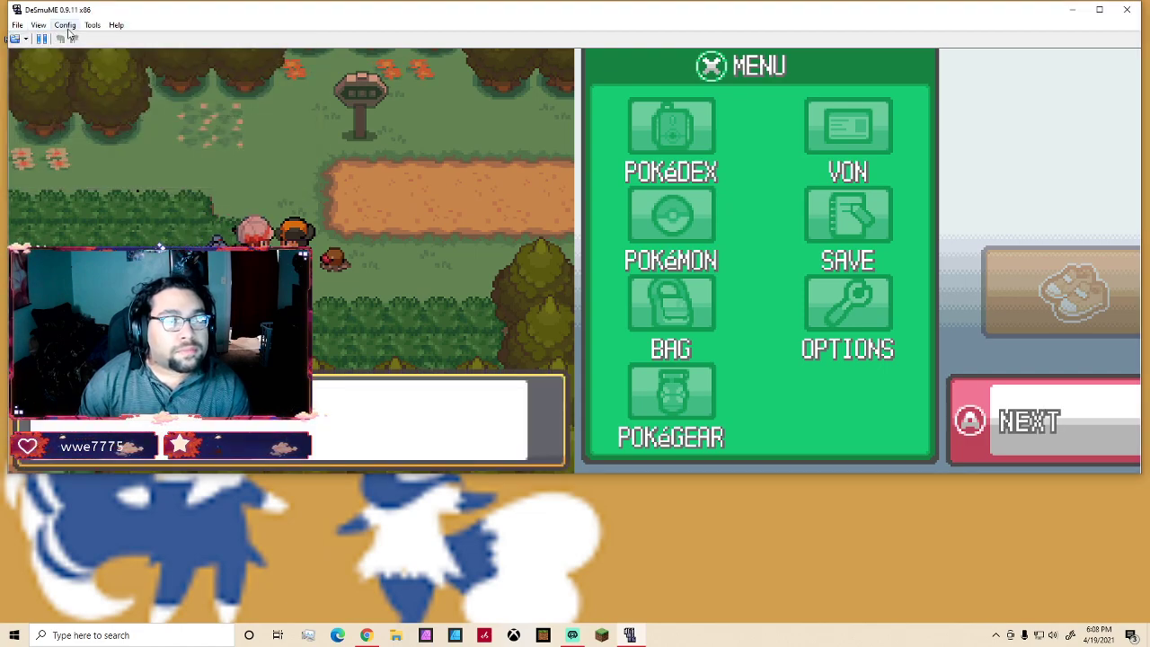
pyautogui.click(65, 25)
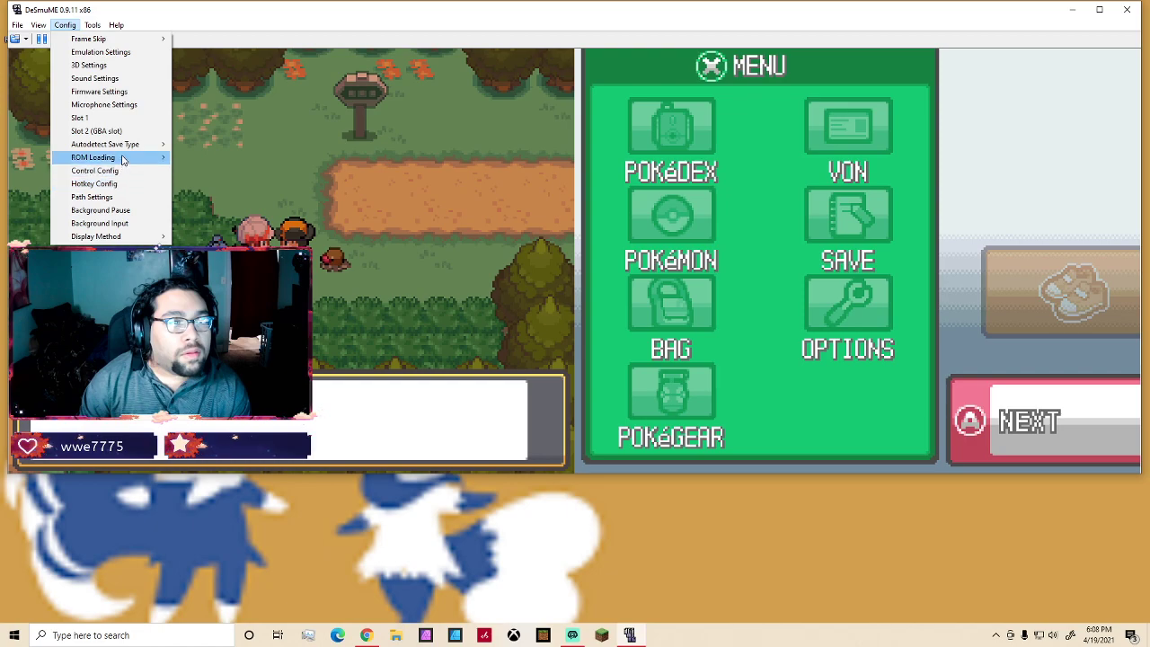
pyautogui.moveTo(79, 118)
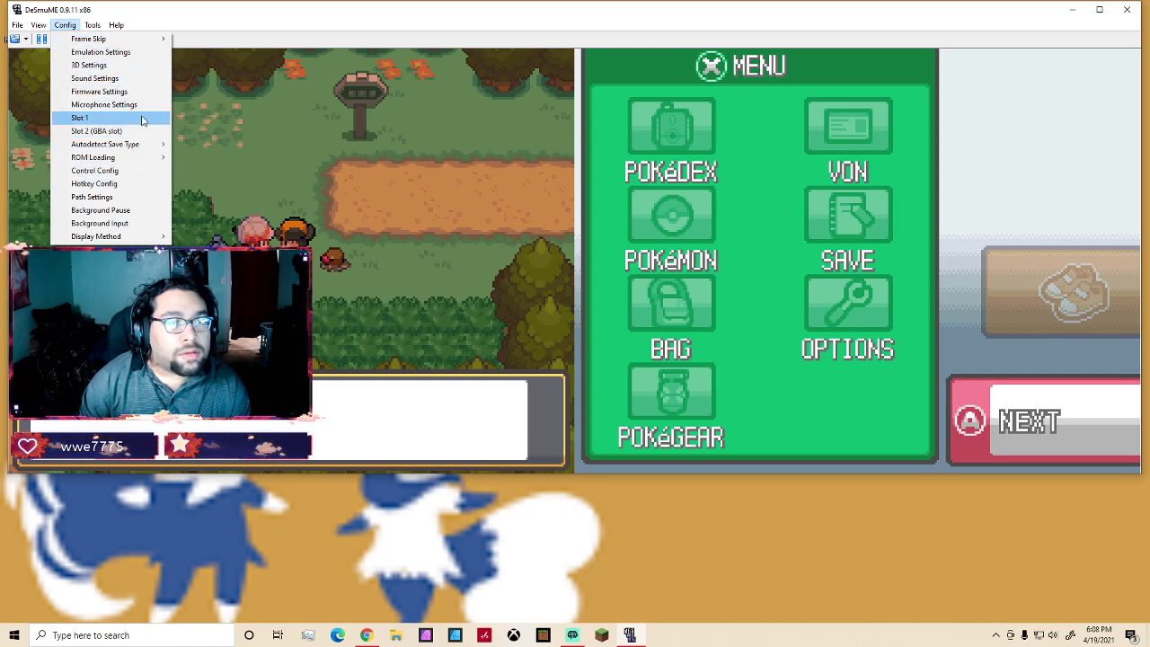
pyautogui.moveTo(93, 159)
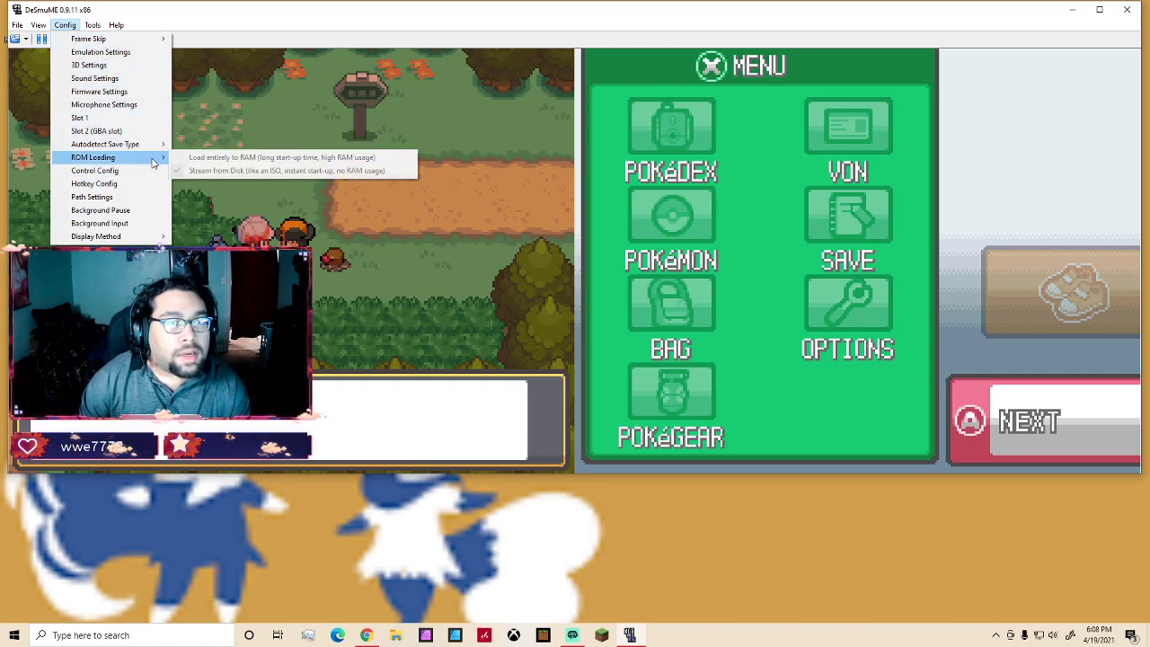
pyautogui.moveTo(99, 223)
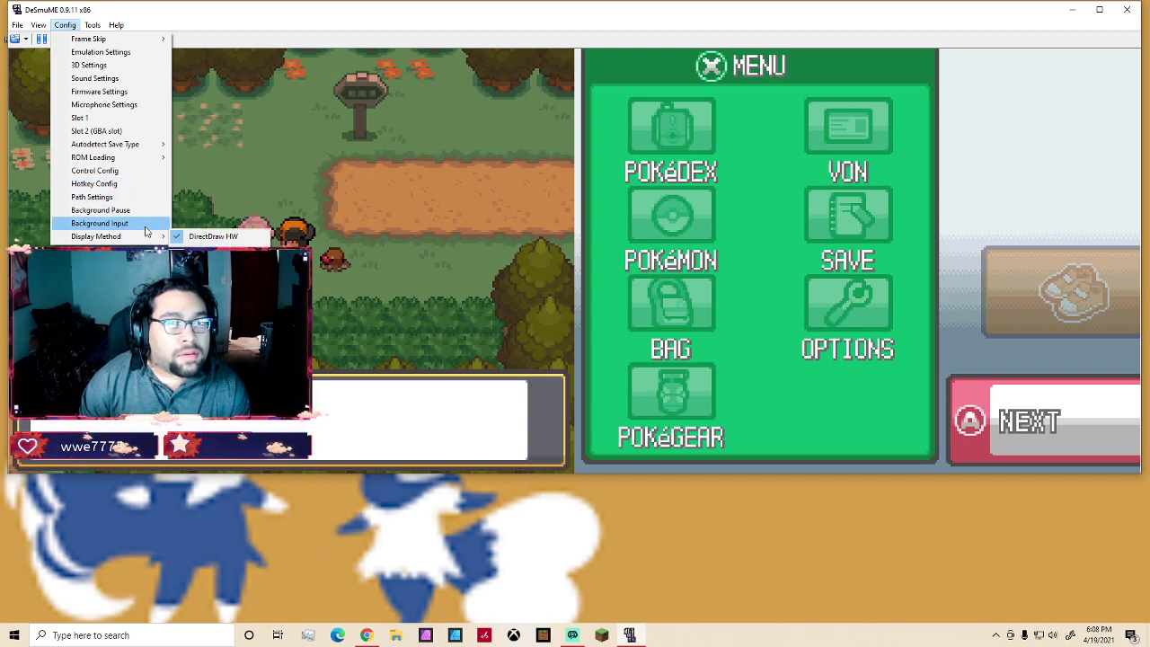
pyautogui.moveTo(94, 171)
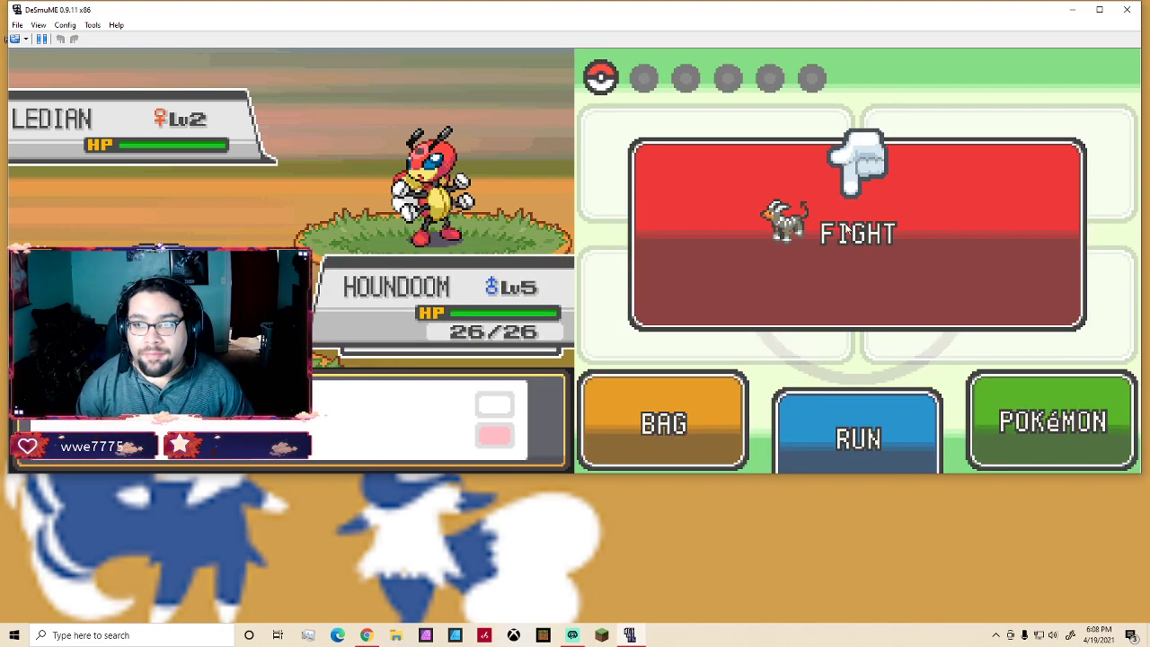
# Choose FIGHT to attack the wild Ledian with Houndoom
pyautogui.click(856, 234)
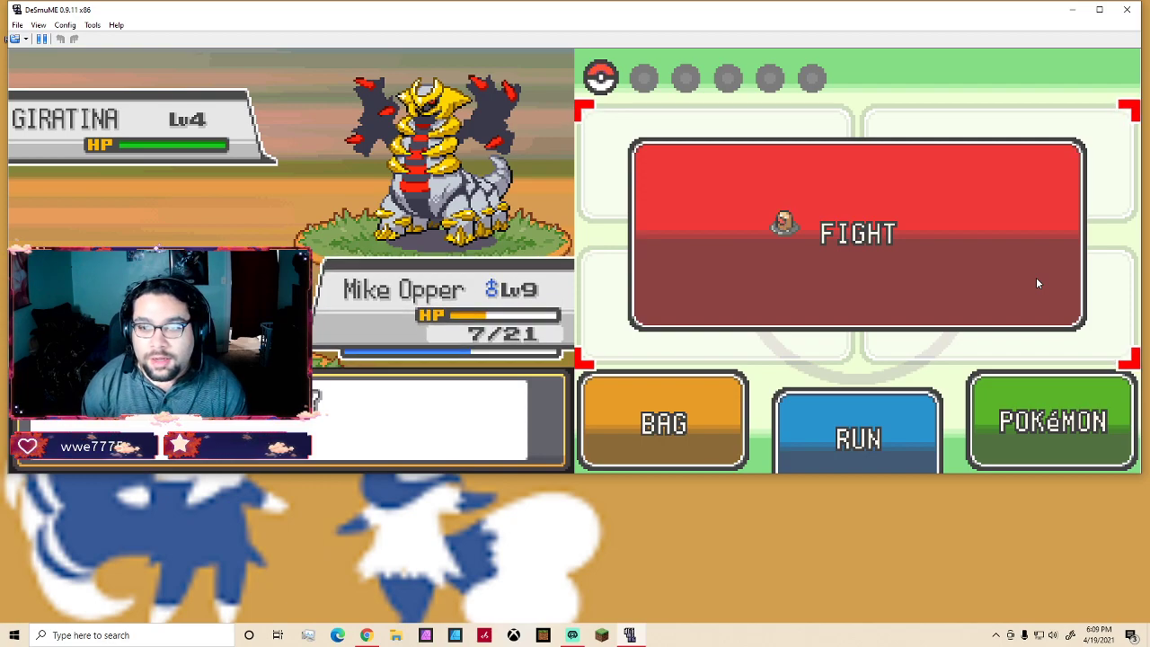
# Show the four-move list (Focus Blast, Leaf Storm, Psycho Shift, Rock Throw) against Giratina
pyautogui.click(855, 233)
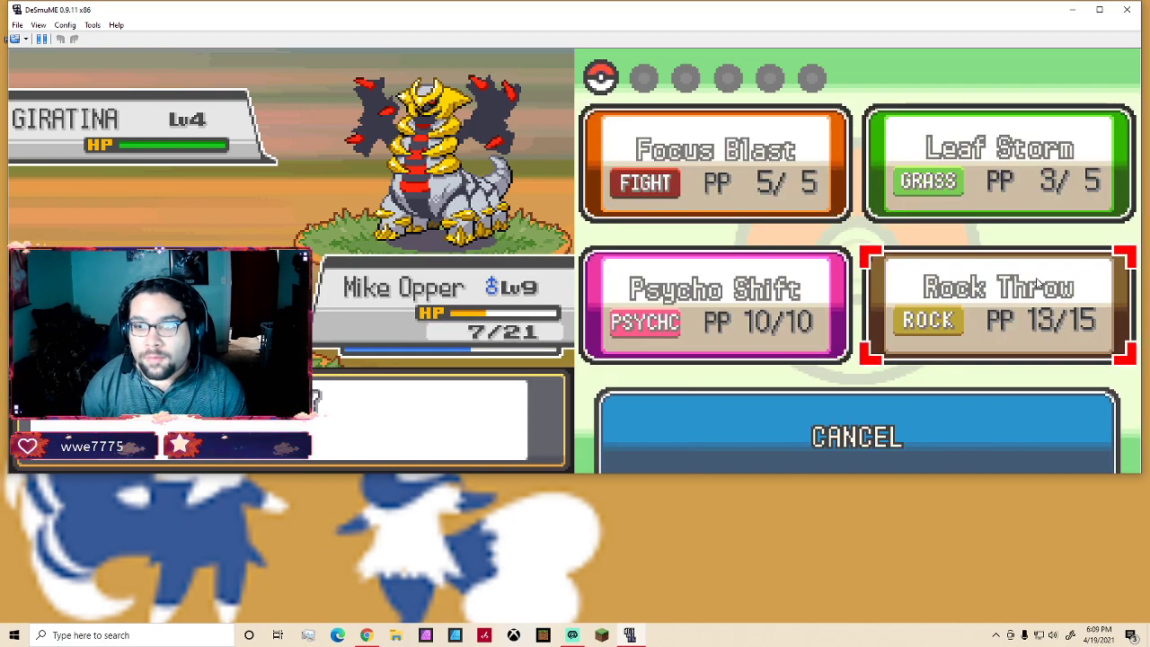